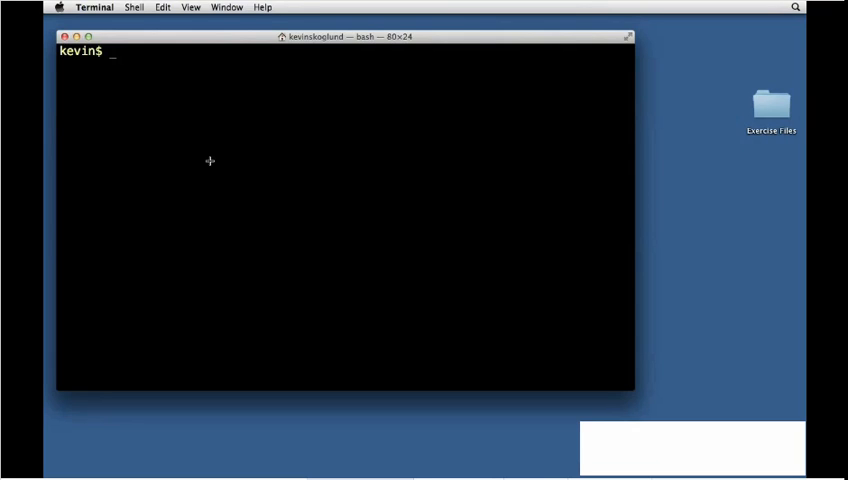
Change directory to /Library/WebServer/Documents/
text(cd)
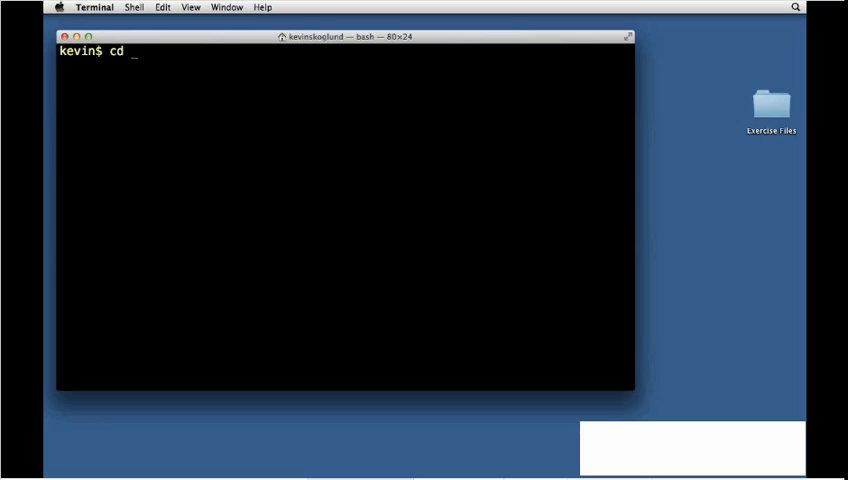
text(/Library/)
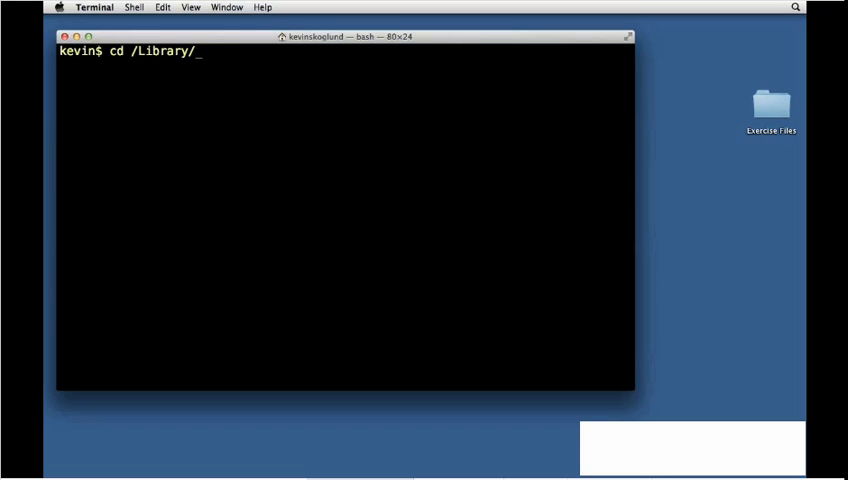
text(WebServer/)
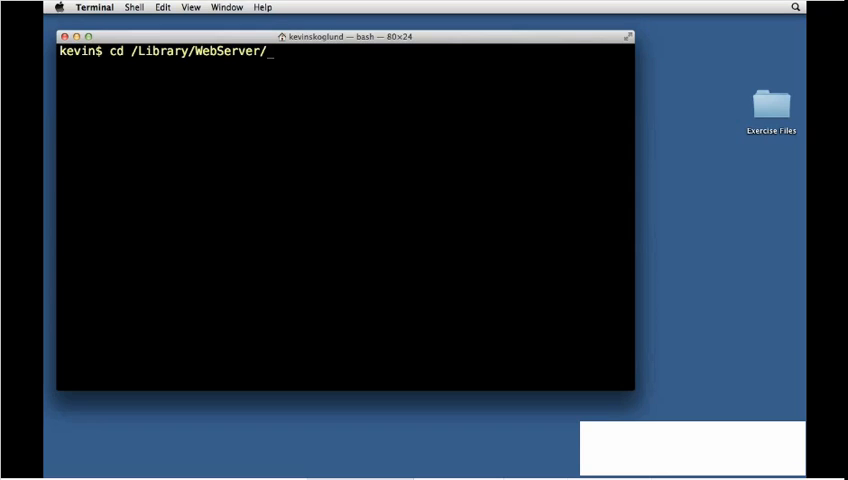
text(Documents/)
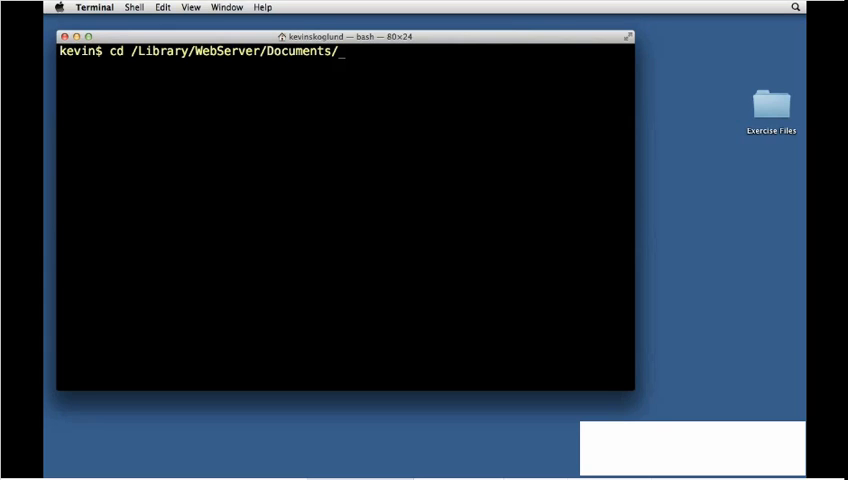
key(Return)
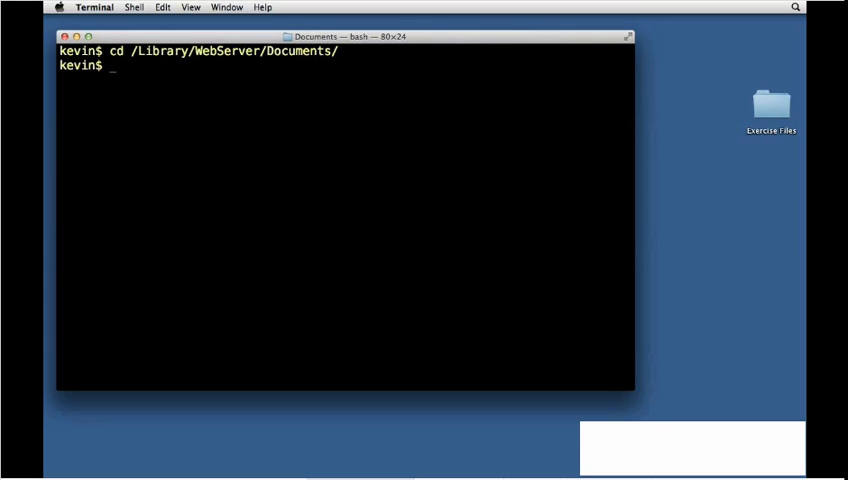
List the folder's files and display index.html.en with cat
text(l)
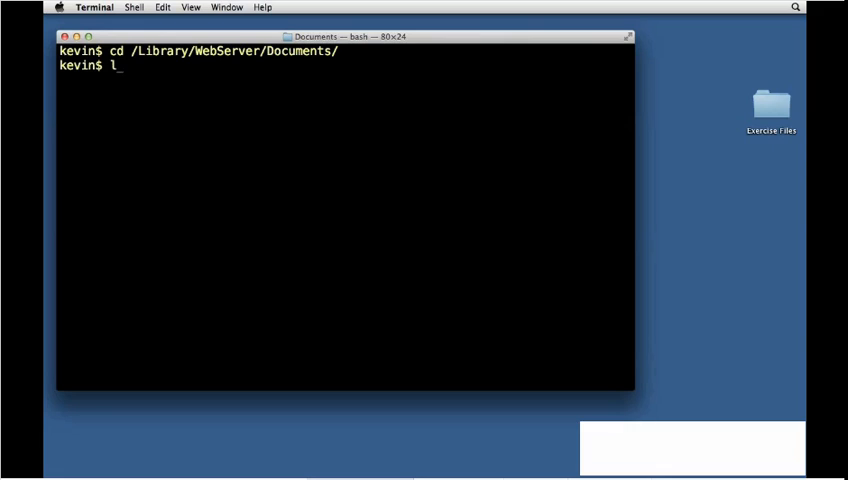
key(Return)
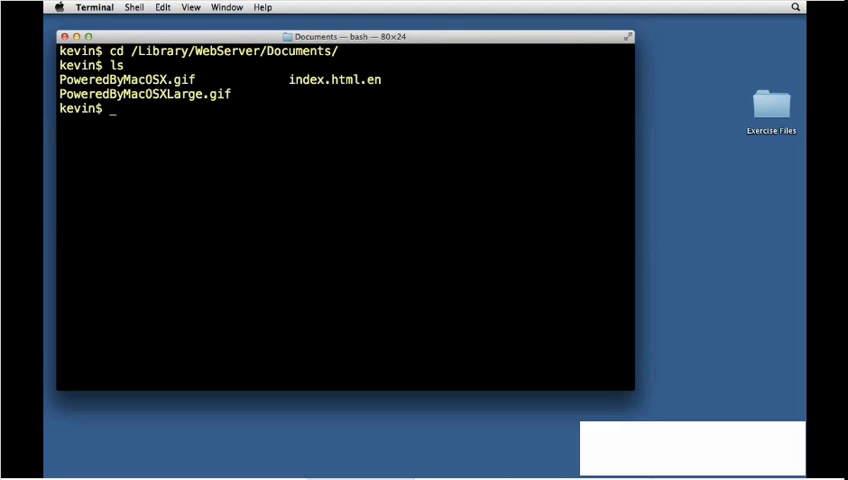
text(cat)
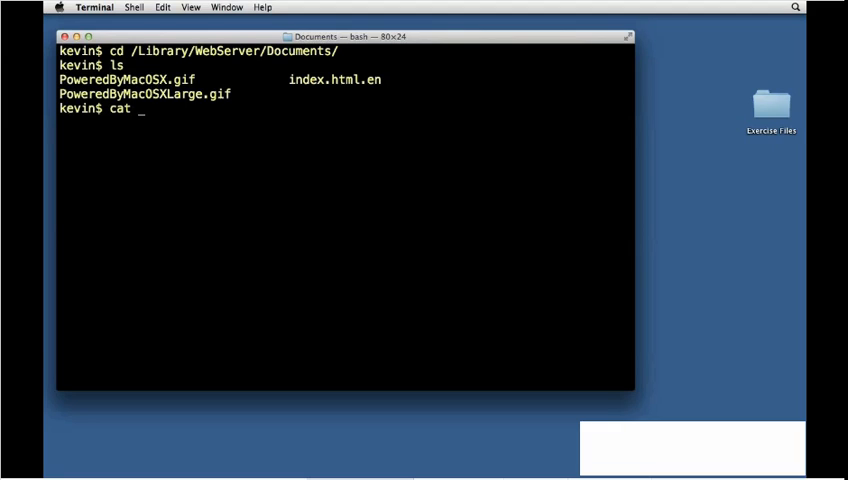
text(index.html.en)
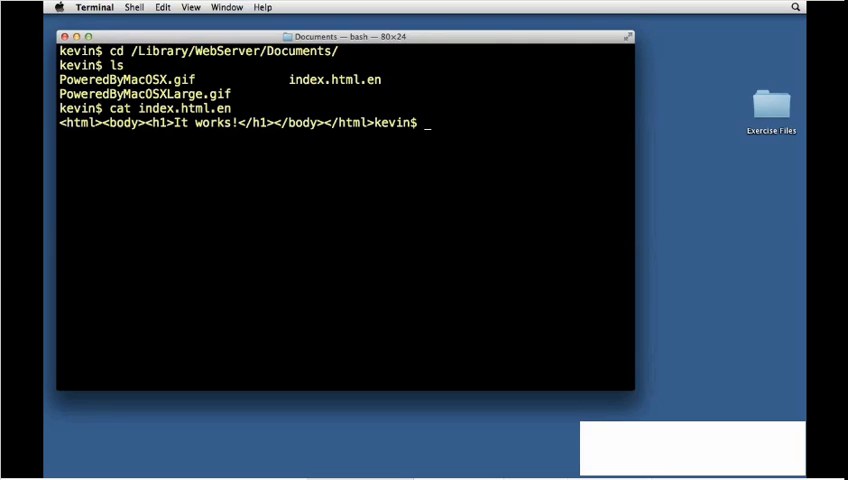
Create a folder named Sites in the home folder via Finder, then return to Terminal
click(683, 192)
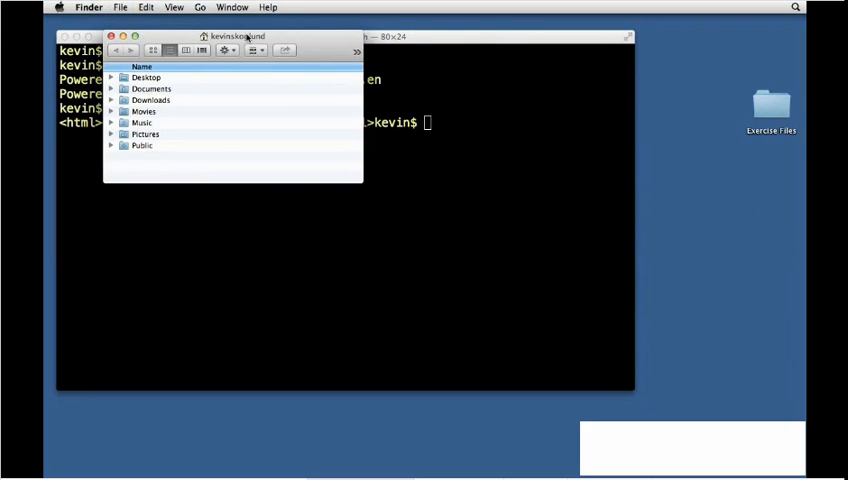
click(120, 7)
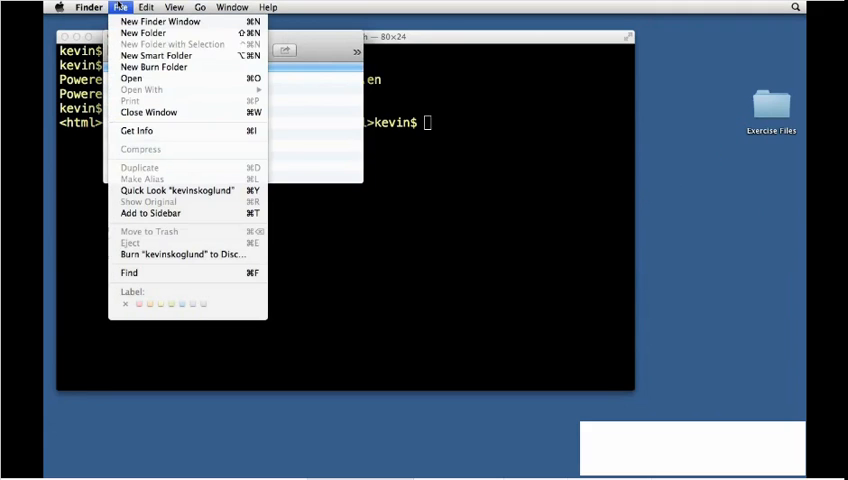
click(141, 33)
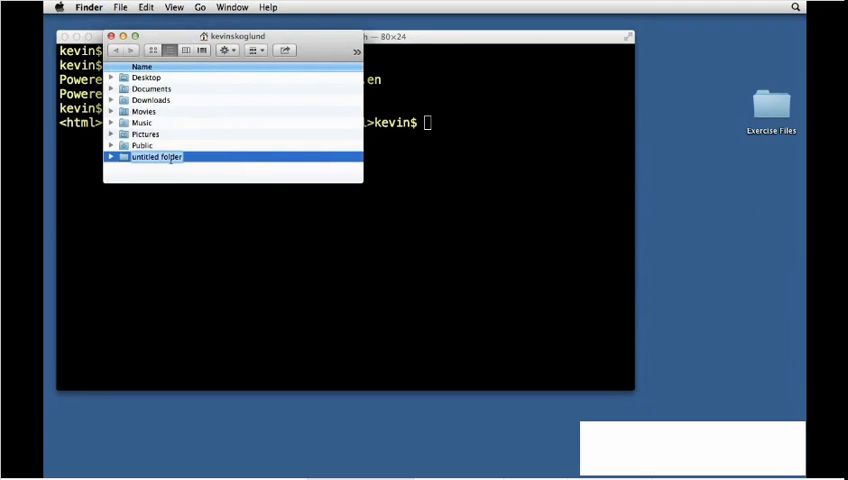
text(Sites)
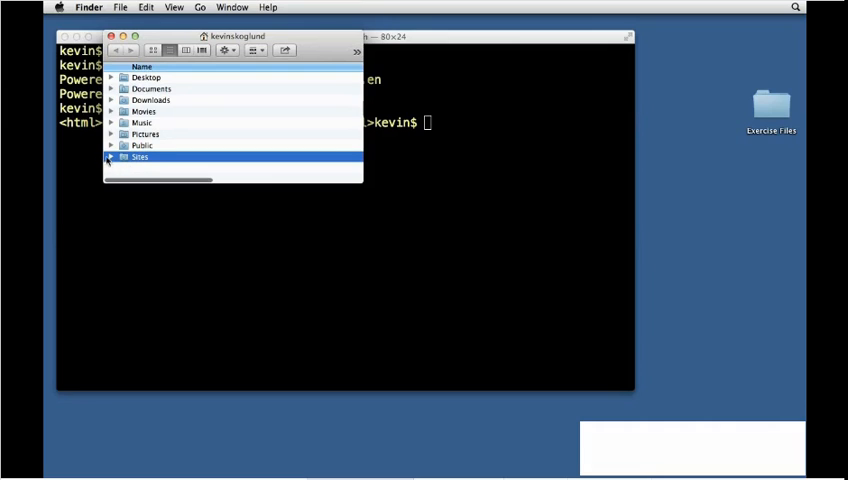
click(111, 157)
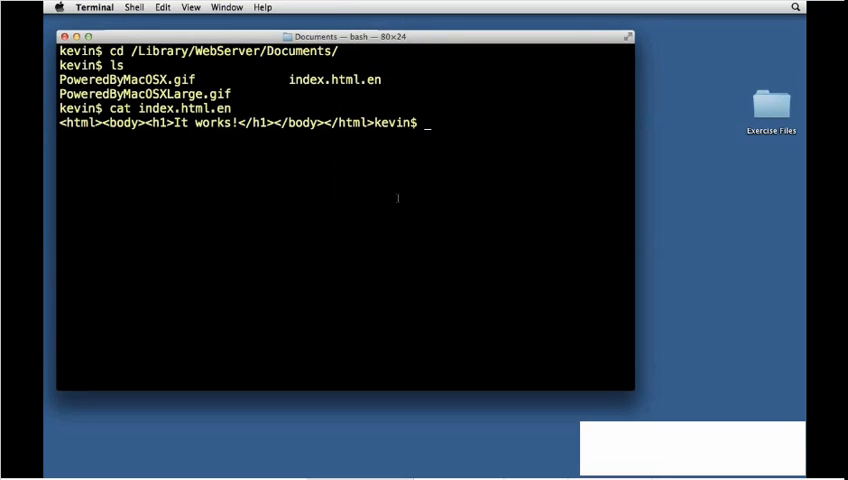
Change to /etc/apache2/users and confirm the location with pwd
key(Return)
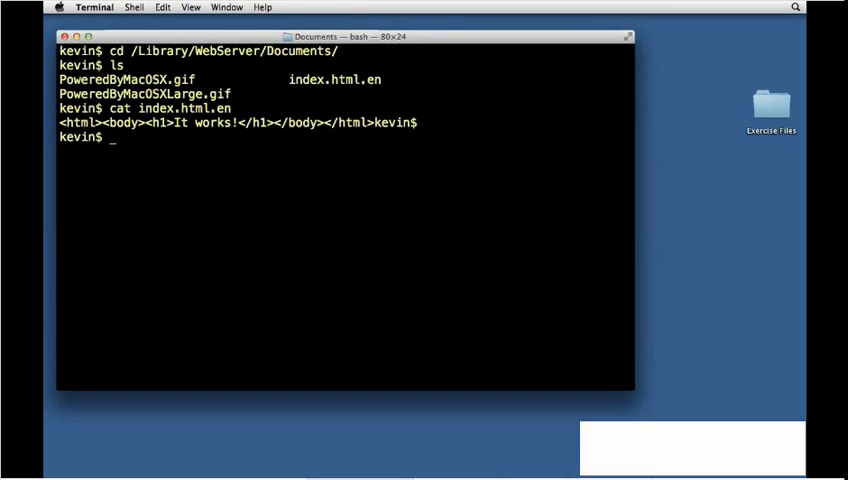
text(cd)
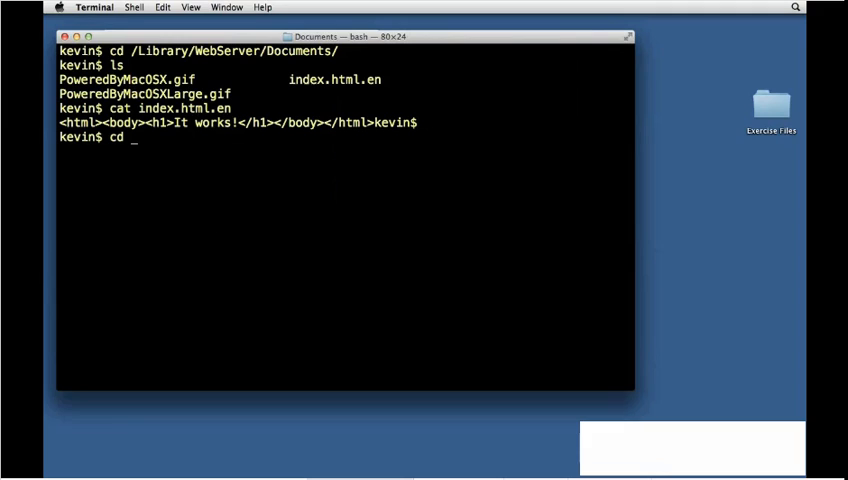
text(/)
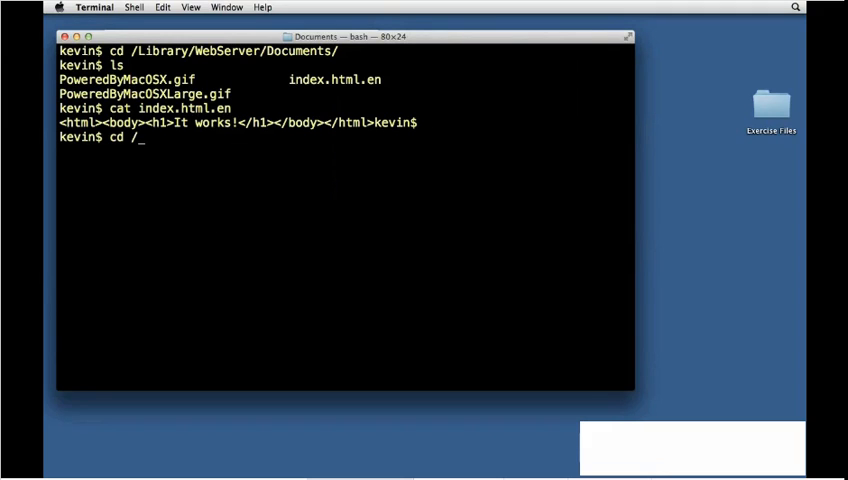
text(etc/)
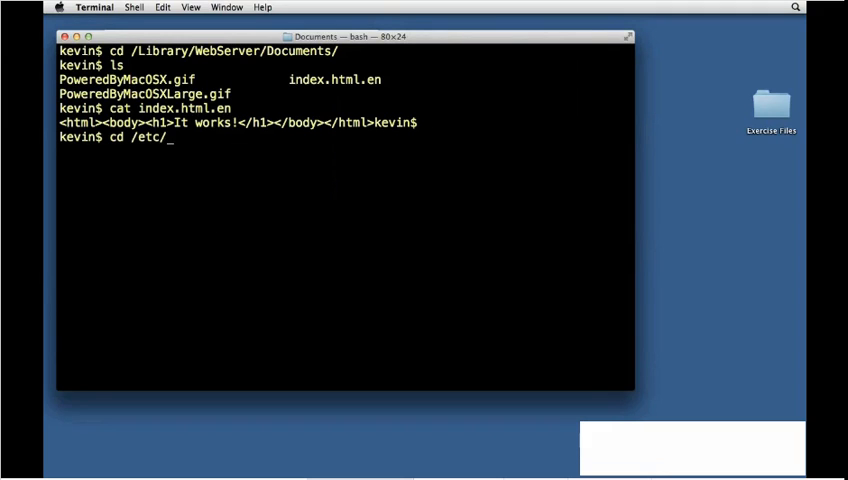
text(apache2)
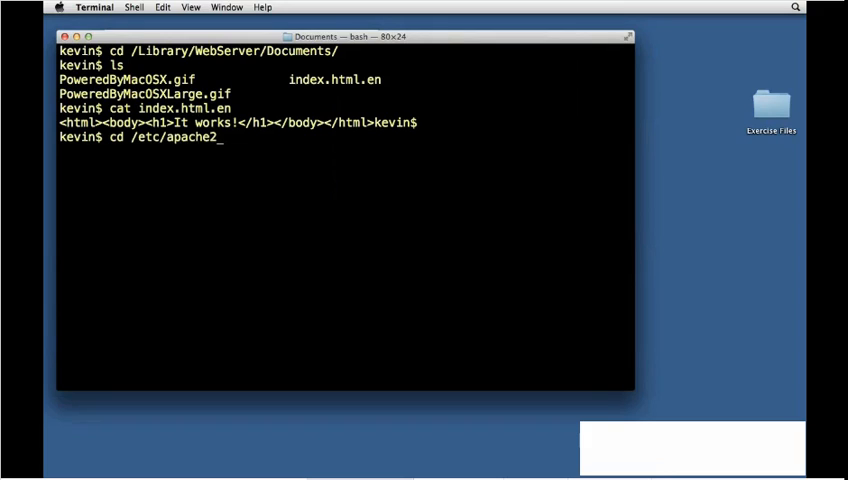
text(/)
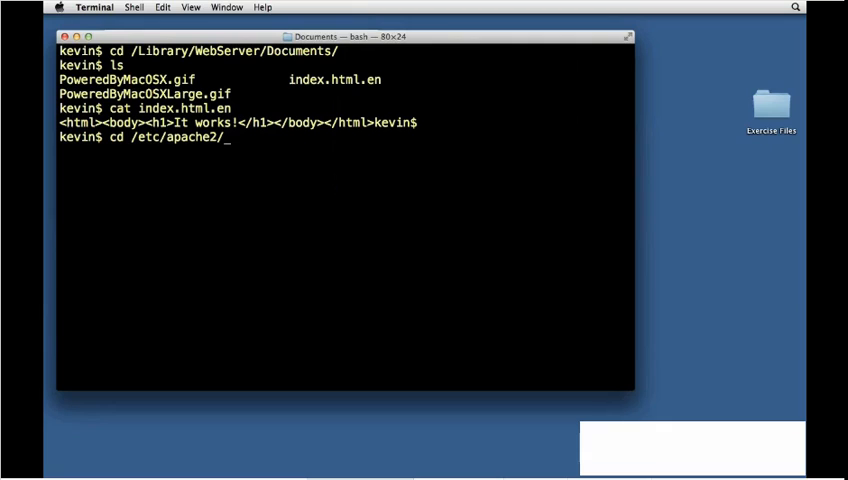
text(users)
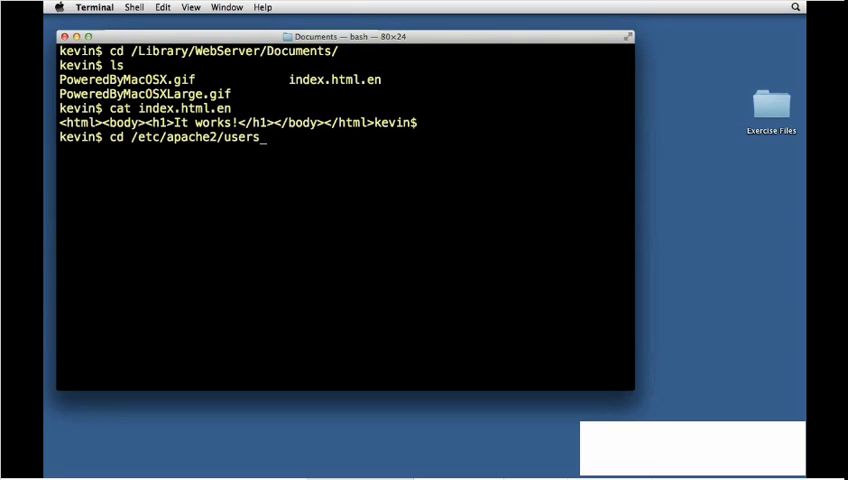
key(Return)
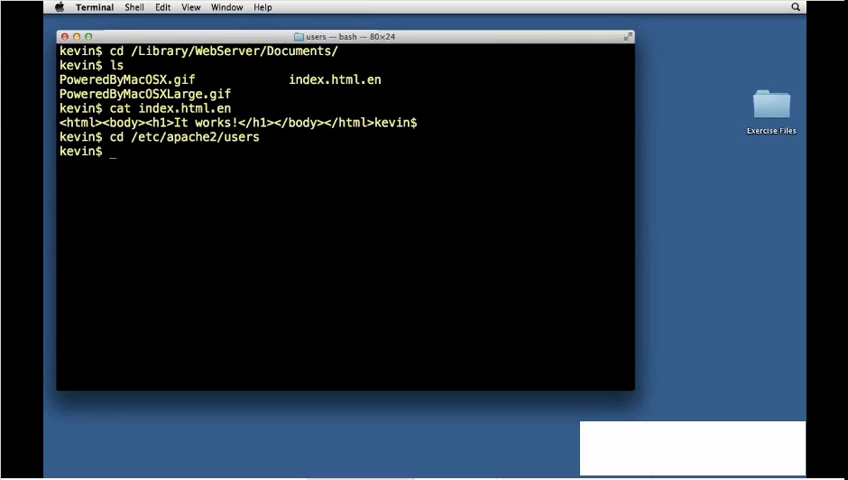
text(pwd)
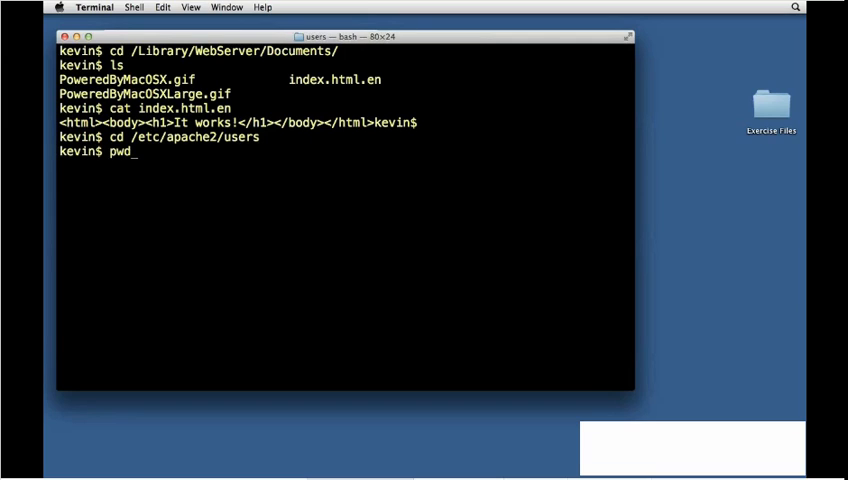
key(Return)
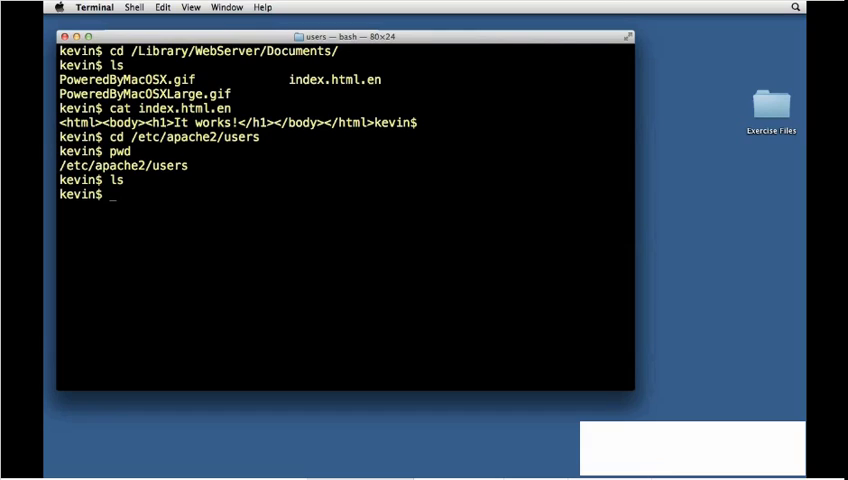
Enter sudo nano kevinskoglund.conf, replacing the placeholder username with kevinskoglund
text(sudo)
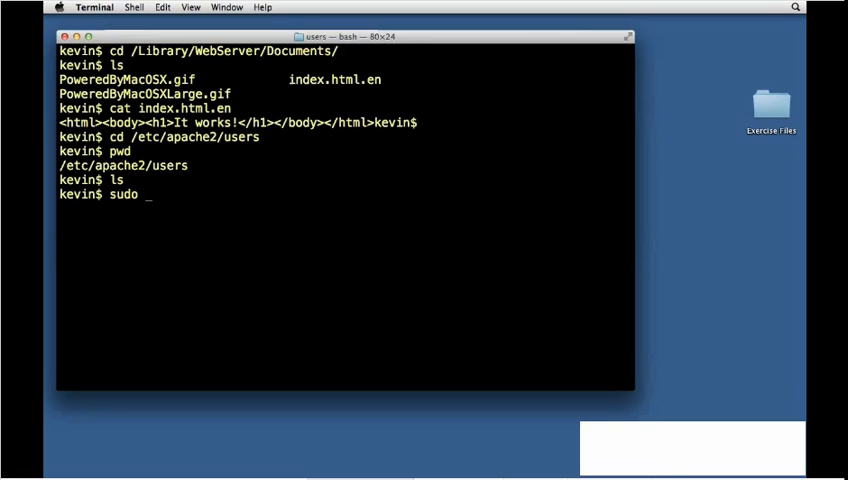
text(nano)
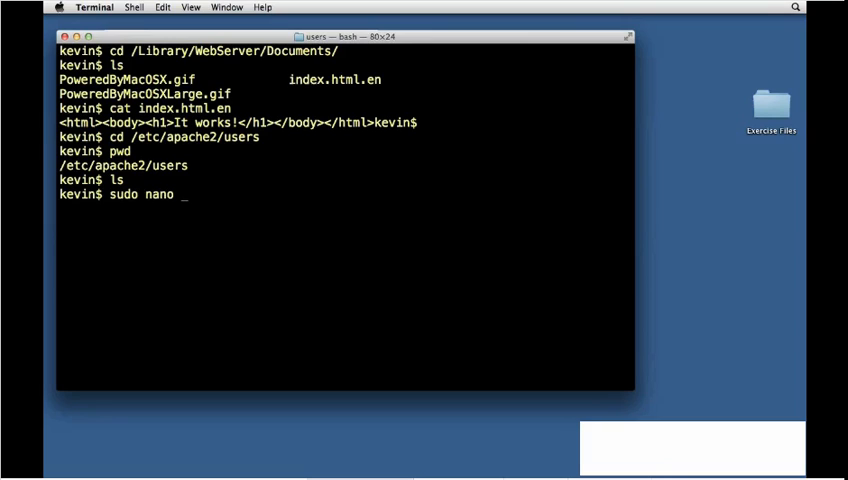
text(user)
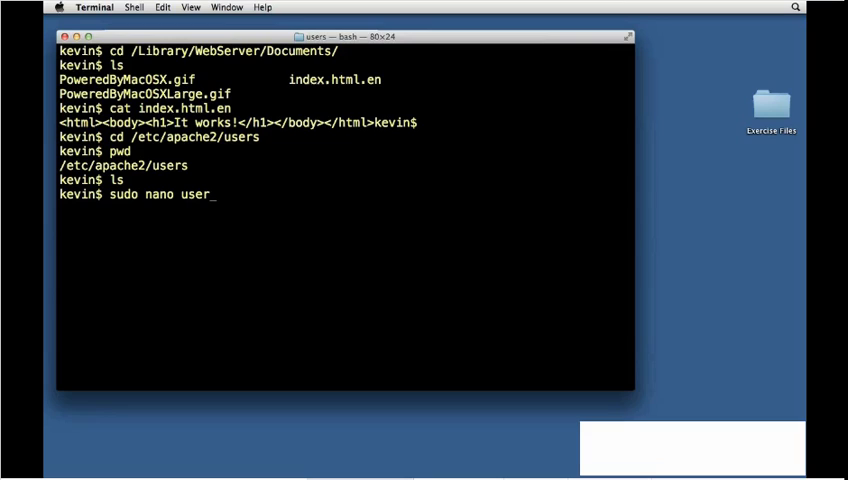
text(name.con)
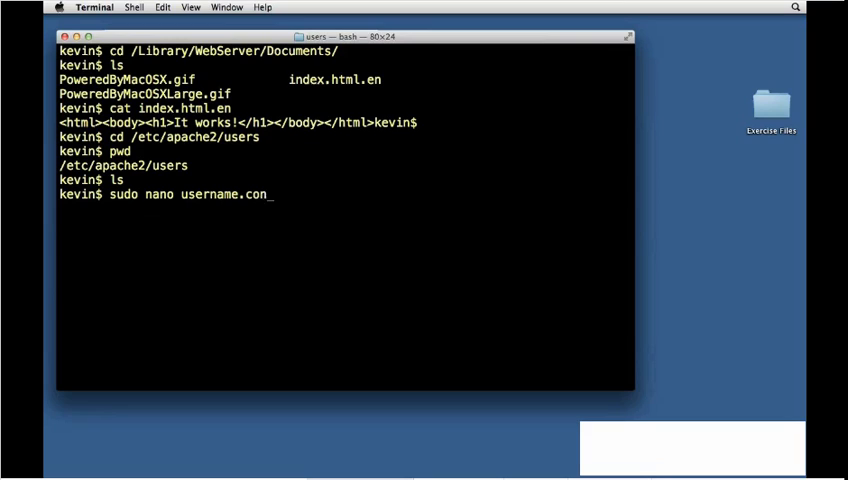
key(backspace)
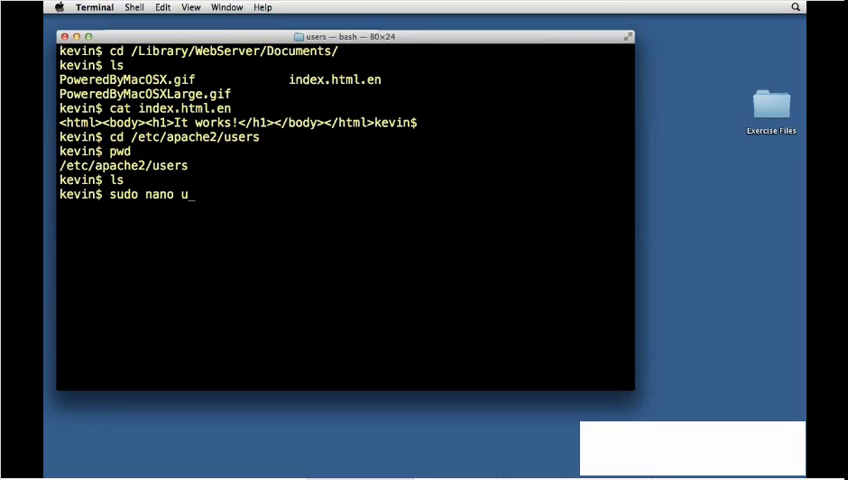
text(kevinskoglun)
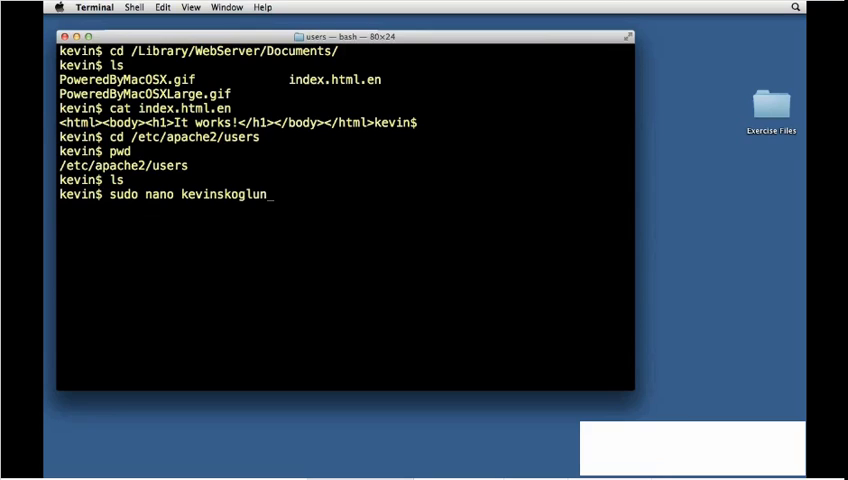
text(d)
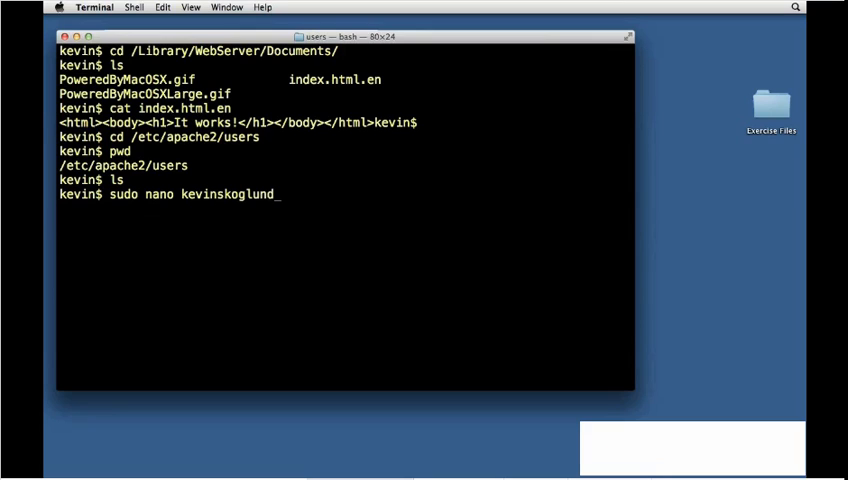
text(.)
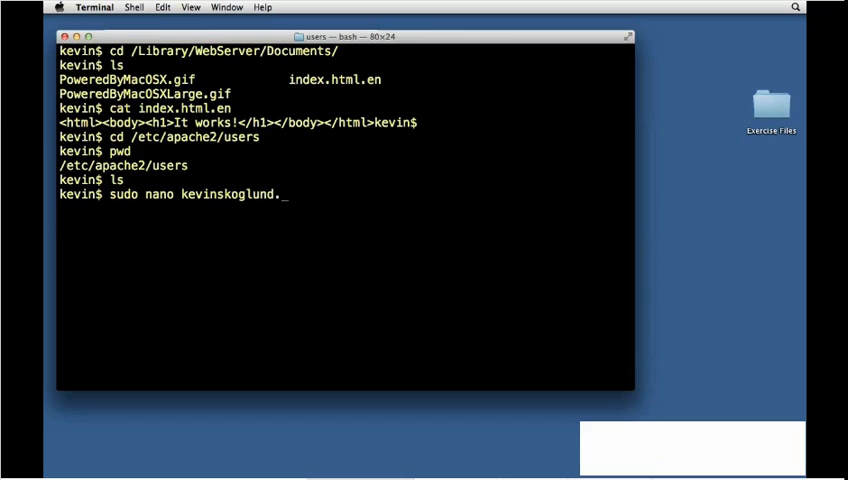
text(conf)
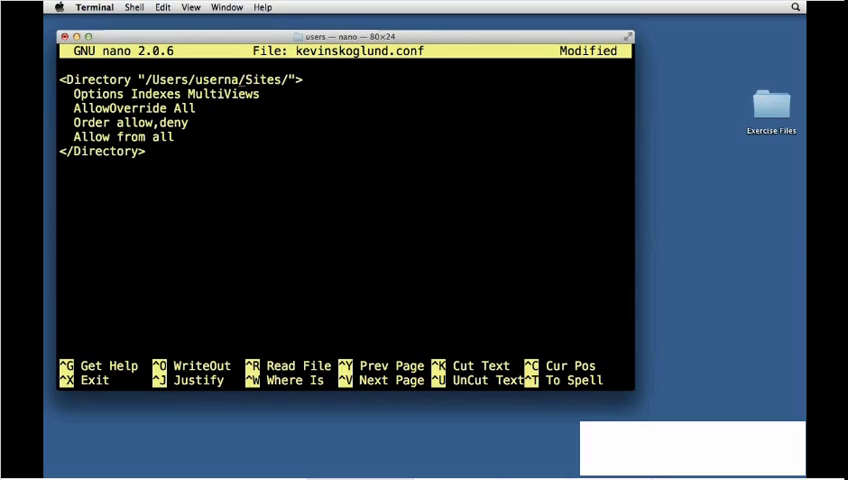
Set the Directory path to /Users/kevinskoglund/Sites/ and save kevinskoglund.conf on exit
text(kevinskog)
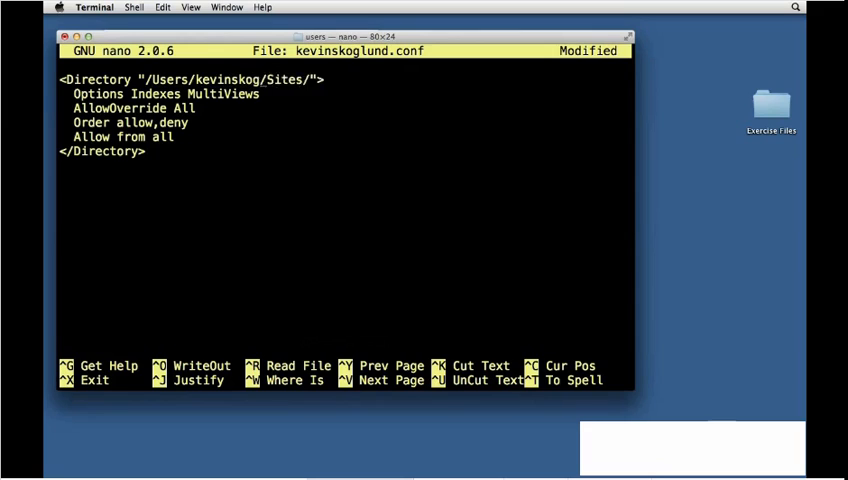
text(lund)
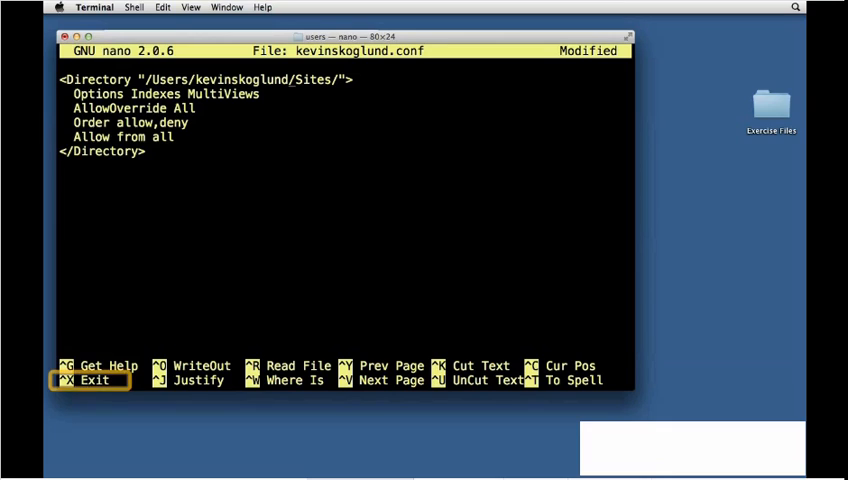
key(ctrl+x)
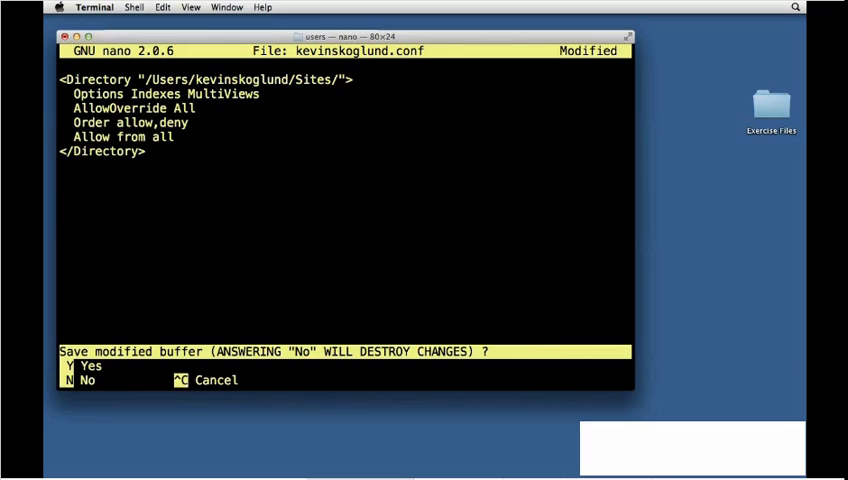
key(y)
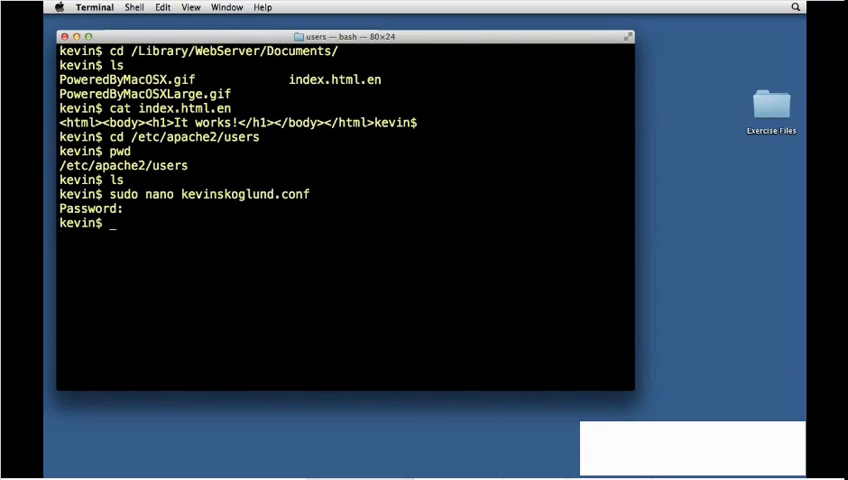
Display kevinskoglund.conf, then set its permissions to 644 with sudo chmod
text(cat kevinskoglund.conf)
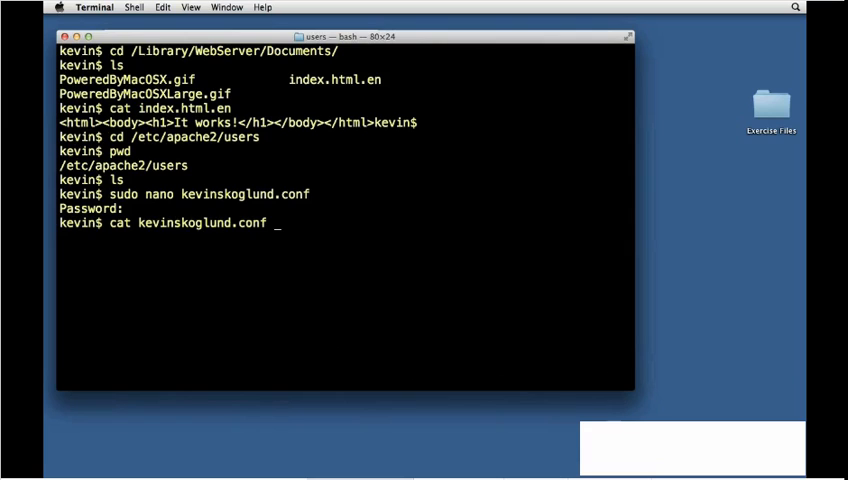
key(Return)
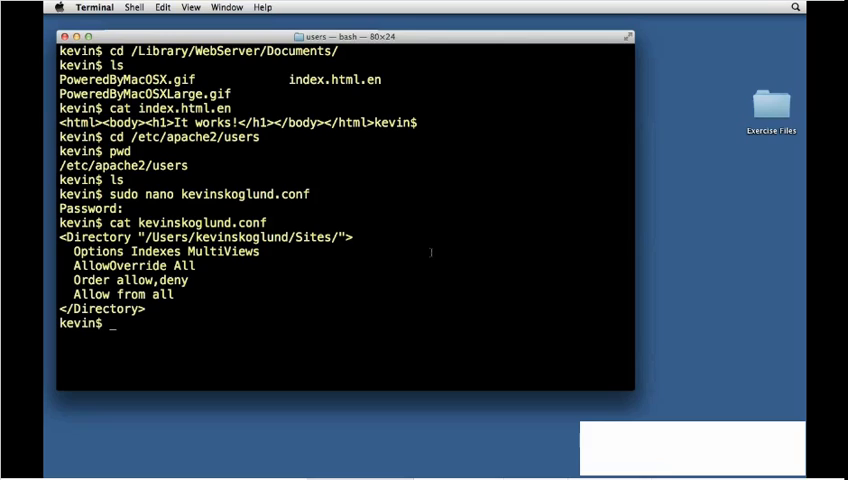
text(sudo chmo)
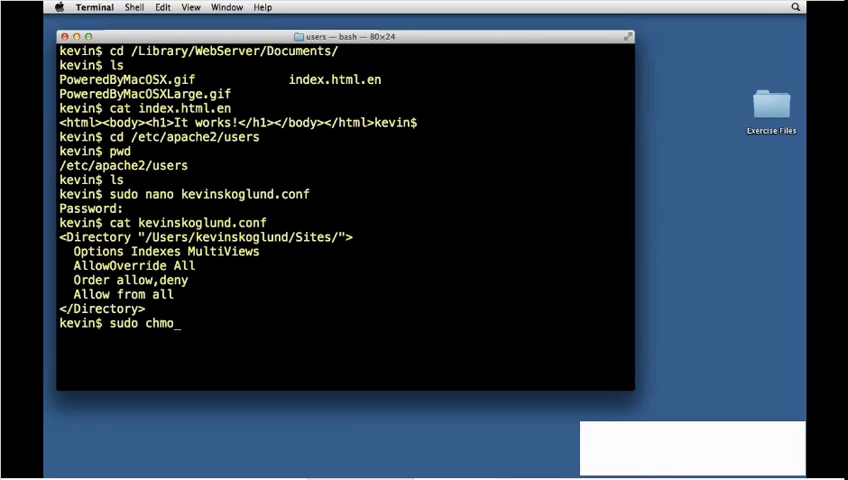
text(d)
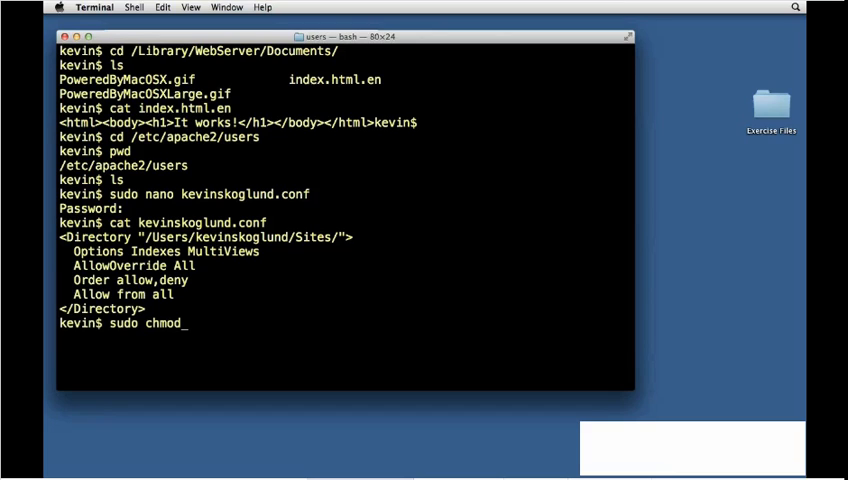
text(64)
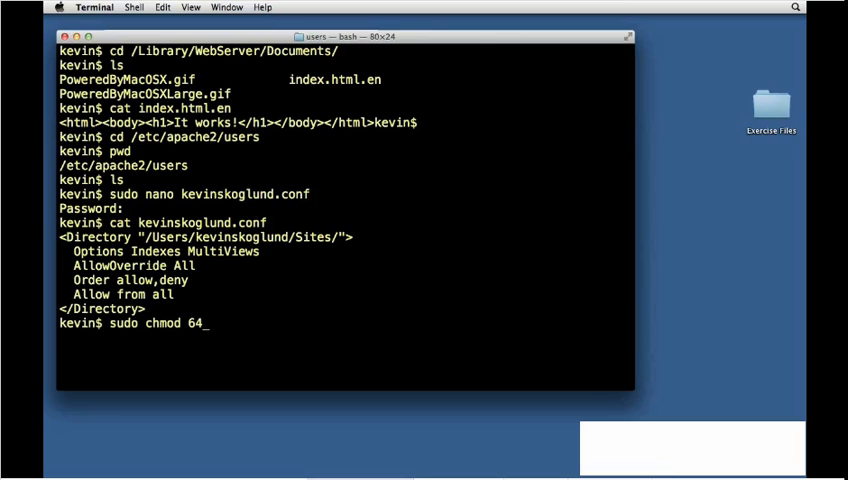
text(4 ke)
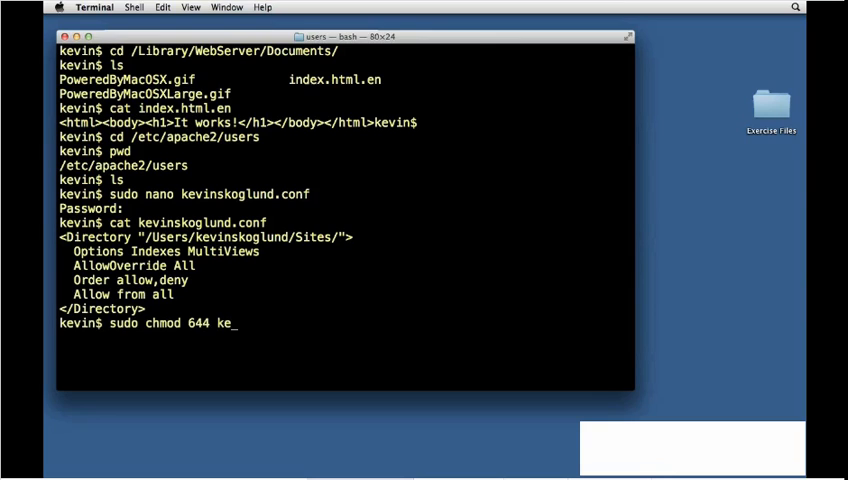
key(Return)
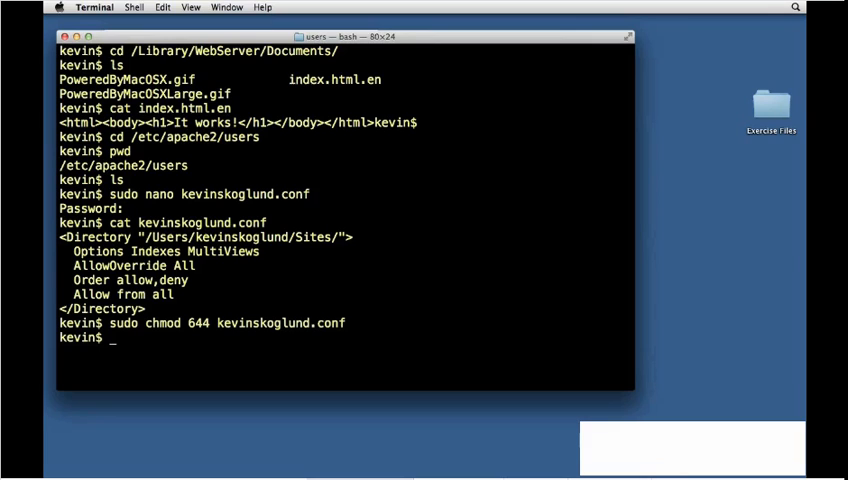
Enter the sudo apachectl restart command
text(sudo)
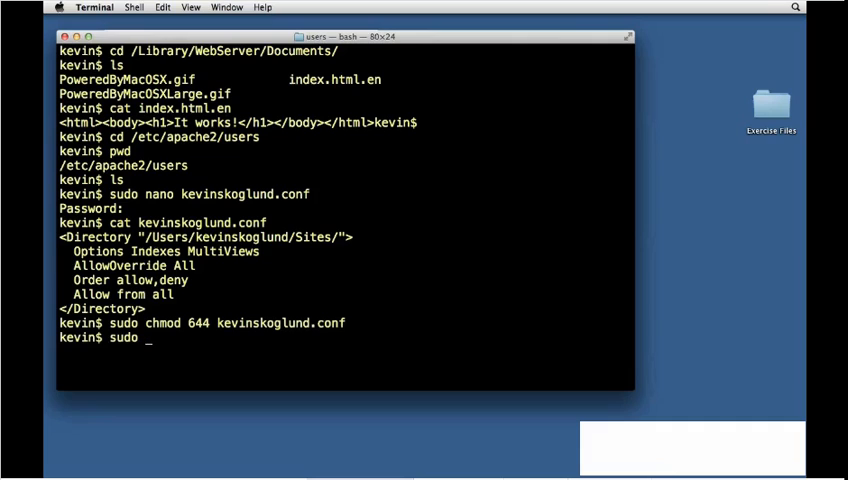
text(apachectl)
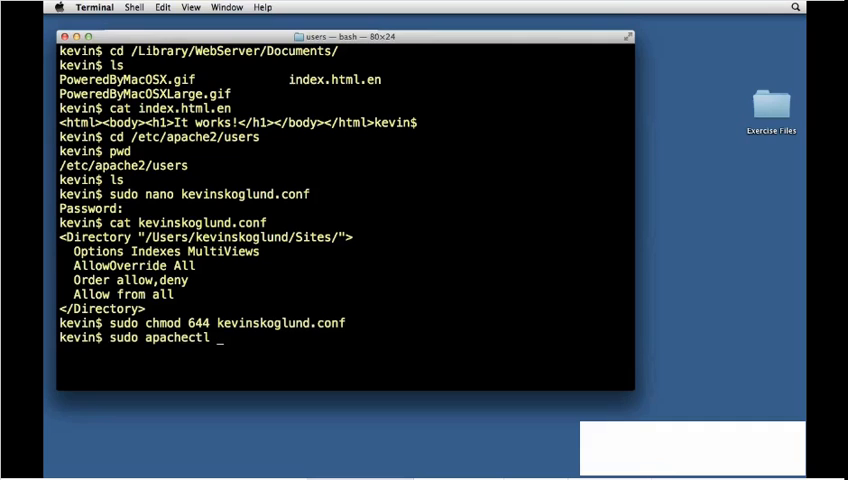
text(restart)
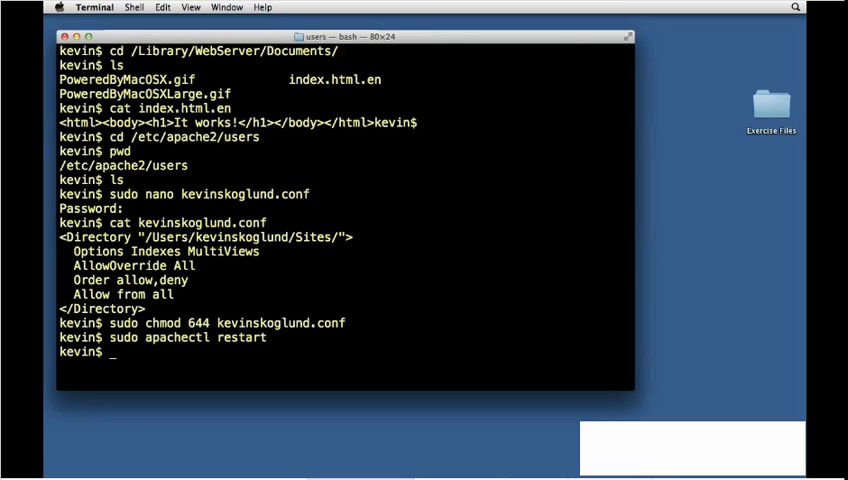
mouse_move(360, 274)
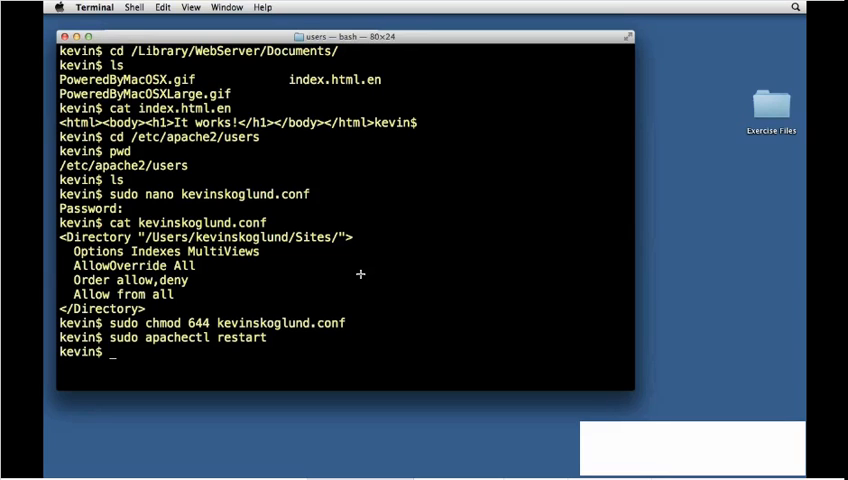
Move into ~/Sites/, show it in Finder with open ., and enter nano index.html
text(cd)
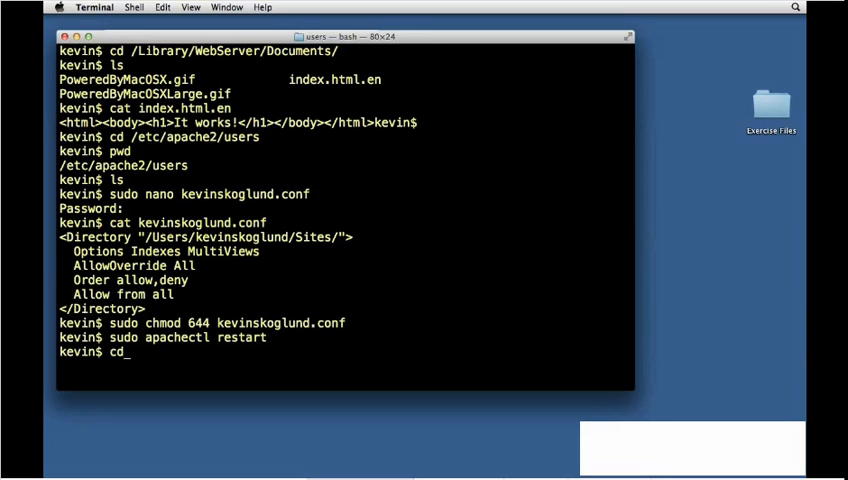
text(~/)
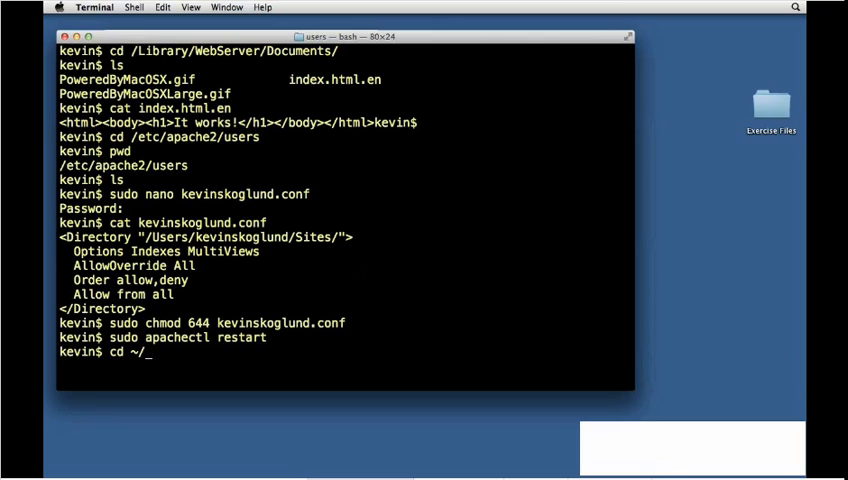
text(Sites/)
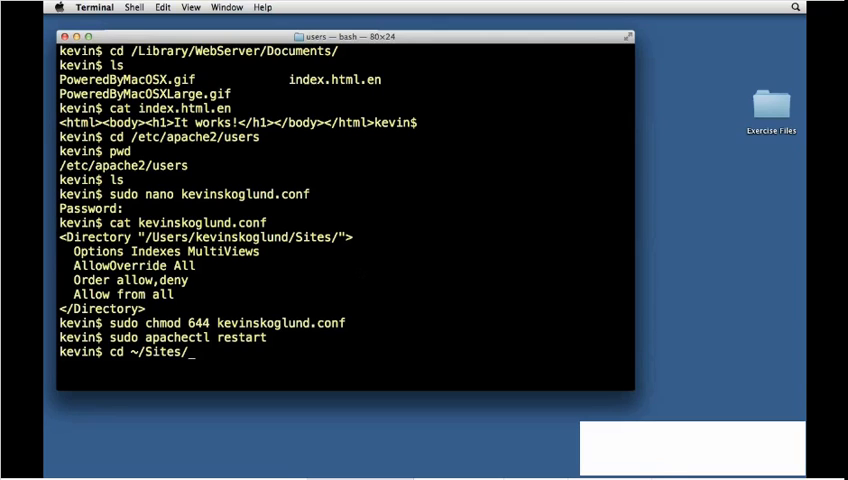
key(Return)
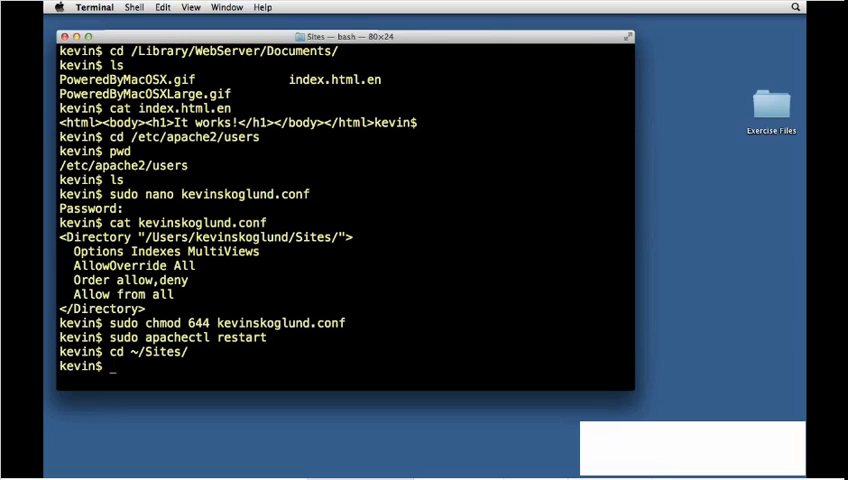
text(open)
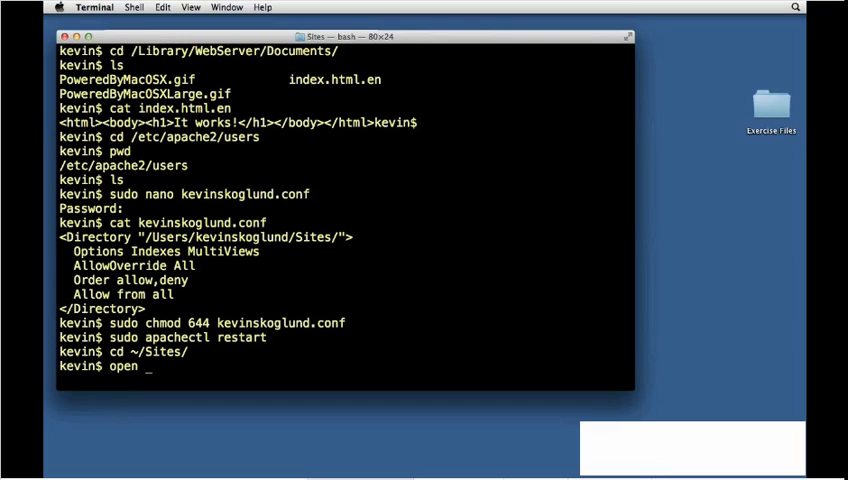
key(Return)
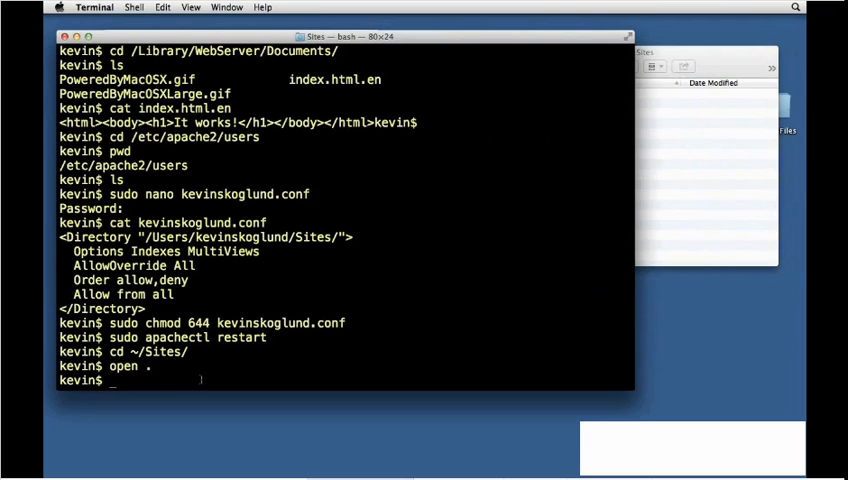
text(nano)
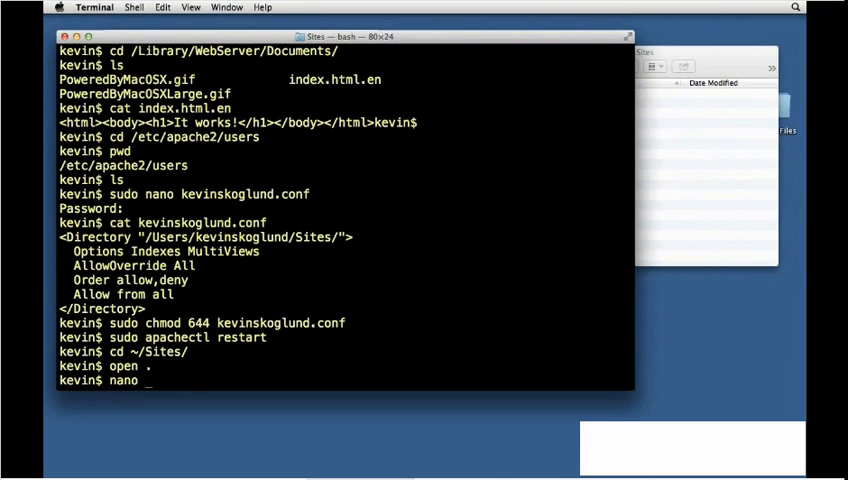
text(index.html)
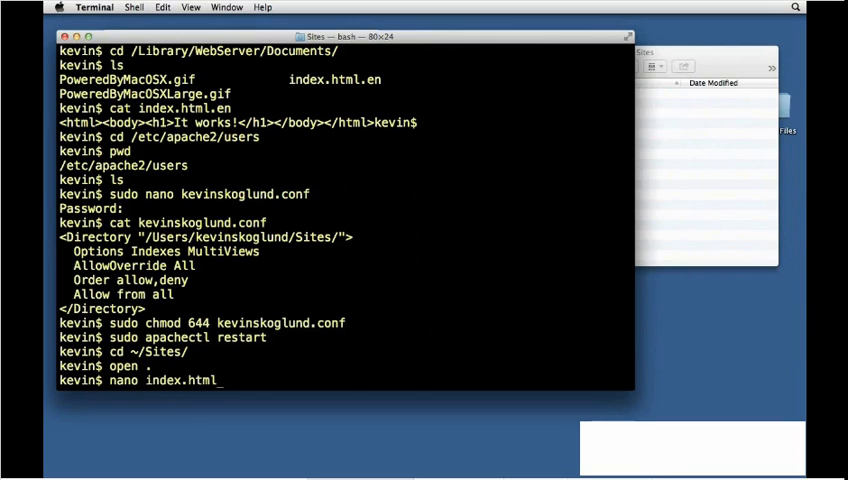
Write 'Hello from my user directory' into index.html in nano and save it
key(Return)
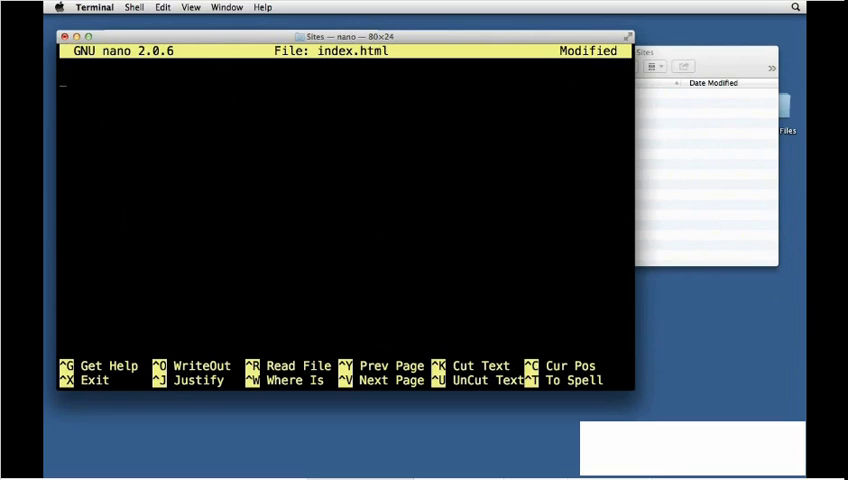
text(Hello from my us)
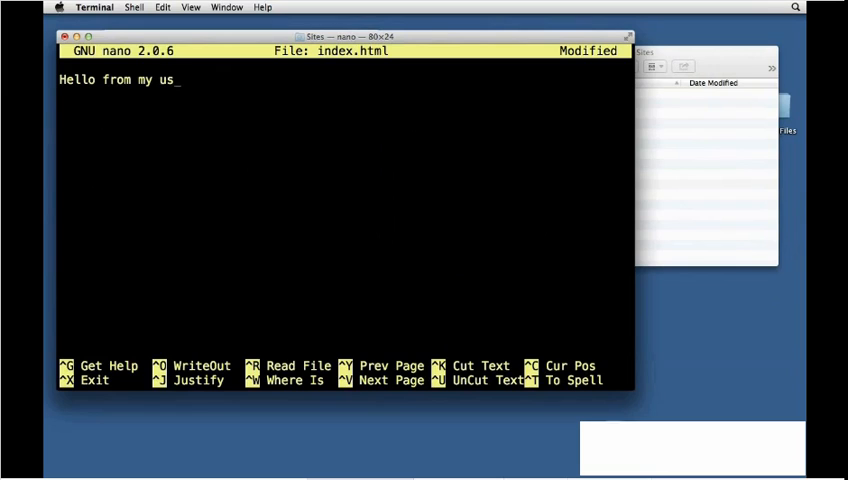
text(er directory)
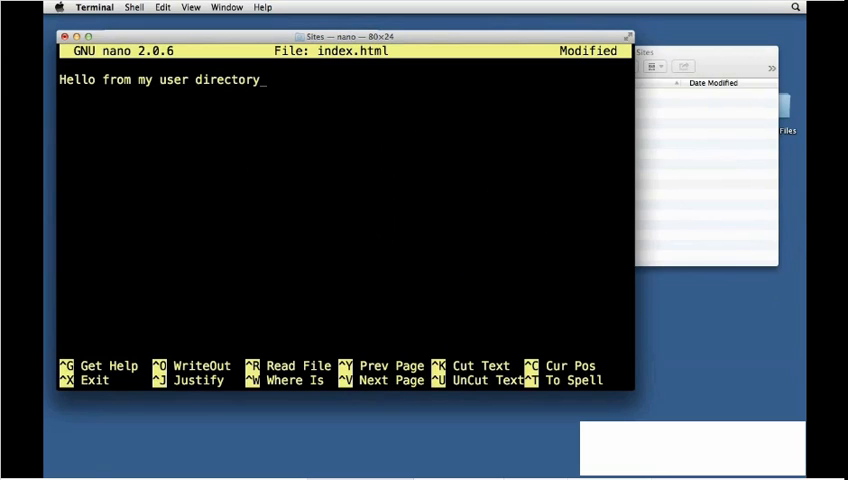
key(ctrl+x)
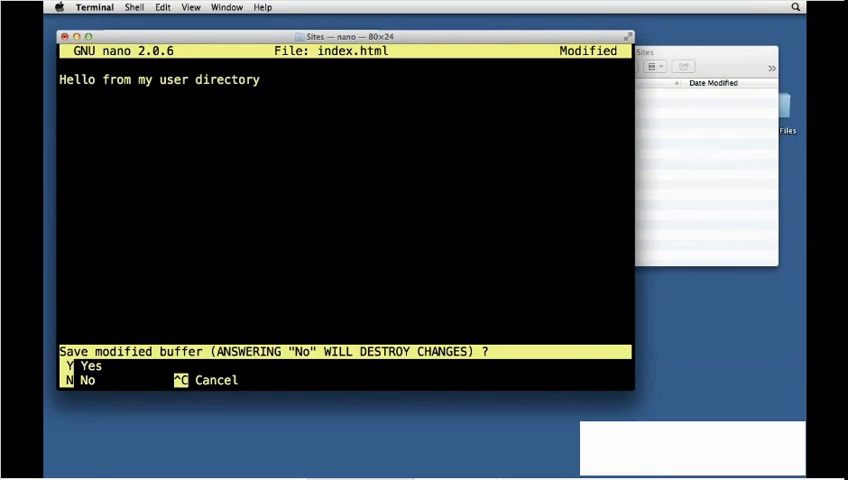
key(y)
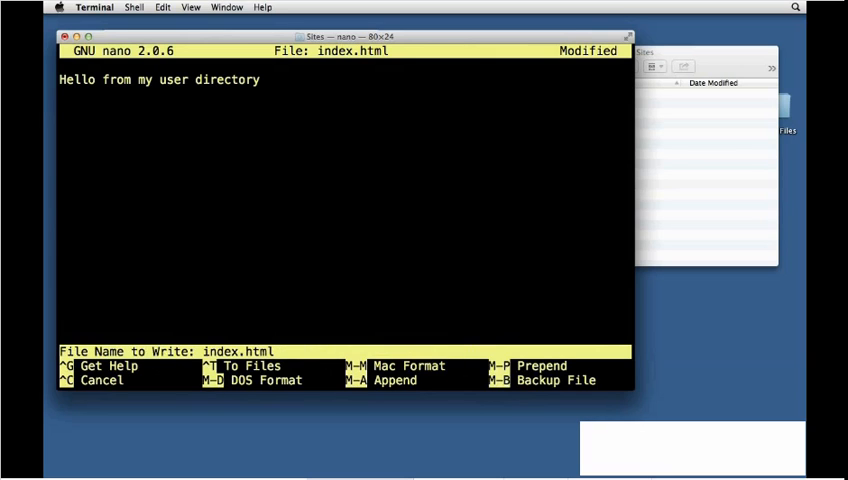
key(Return)
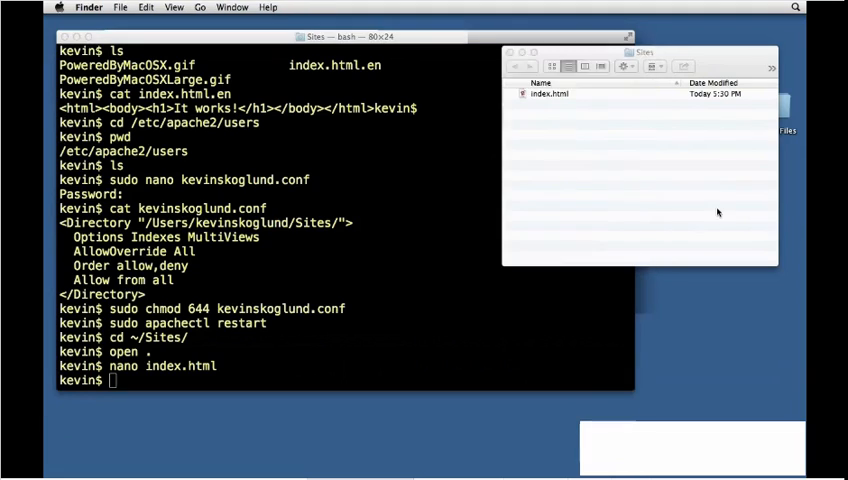
Load localhost/~kevinskoglund in Firefox's address bar
click(548, 93)
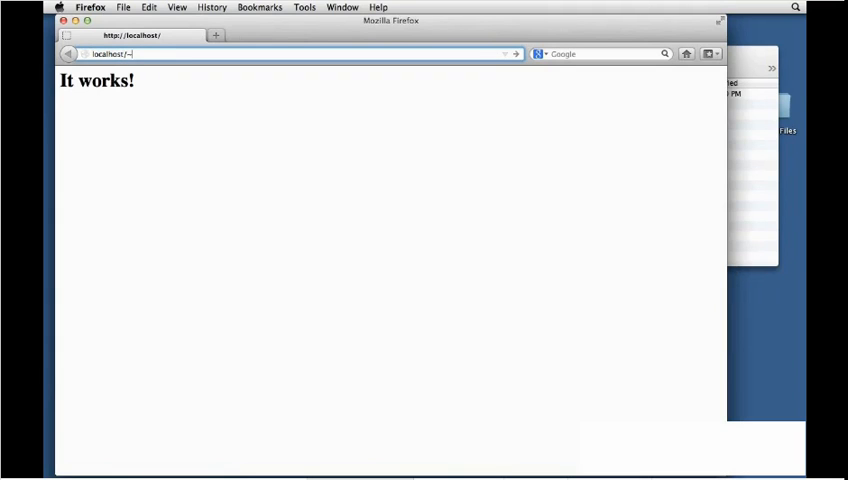
text(kevinskoglund)
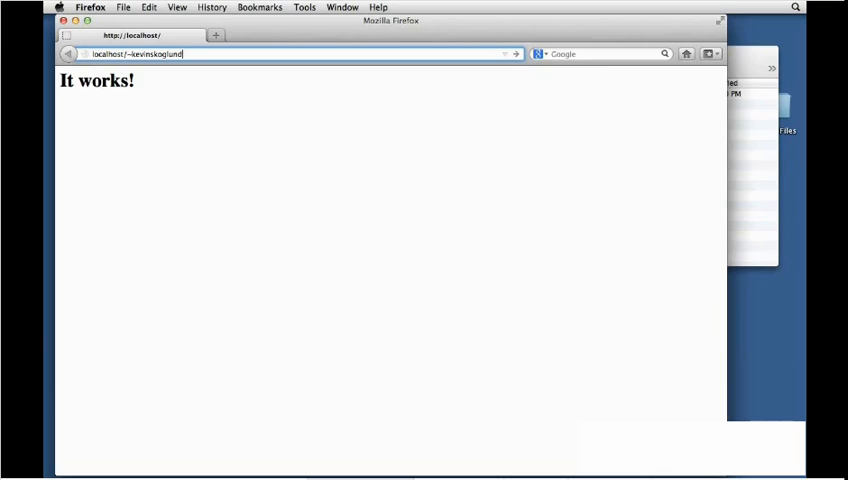
key(Return)
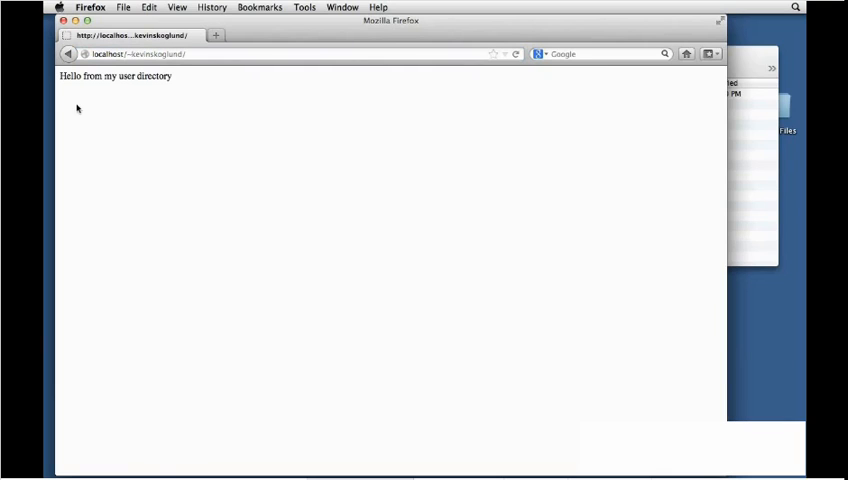
mouse_move(213, 79)
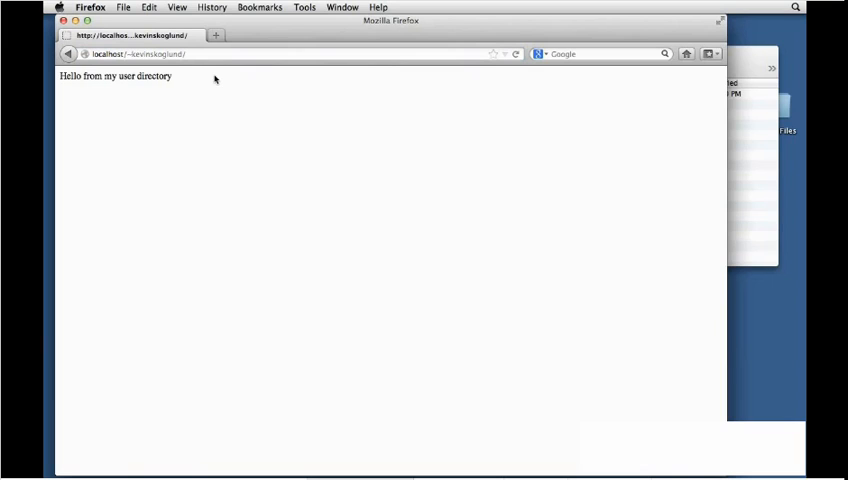